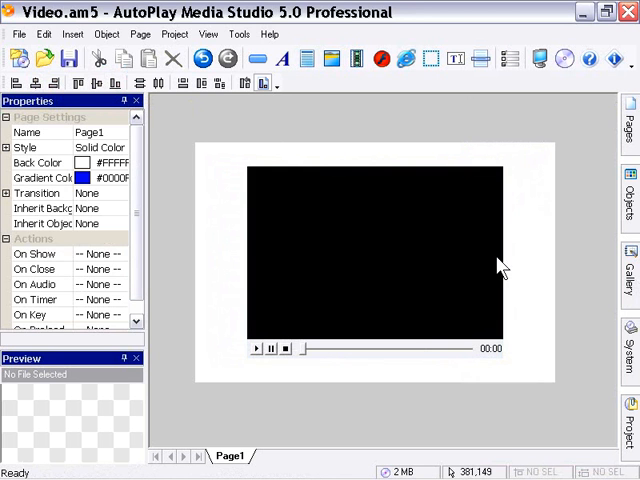
mouse_move(496, 356)
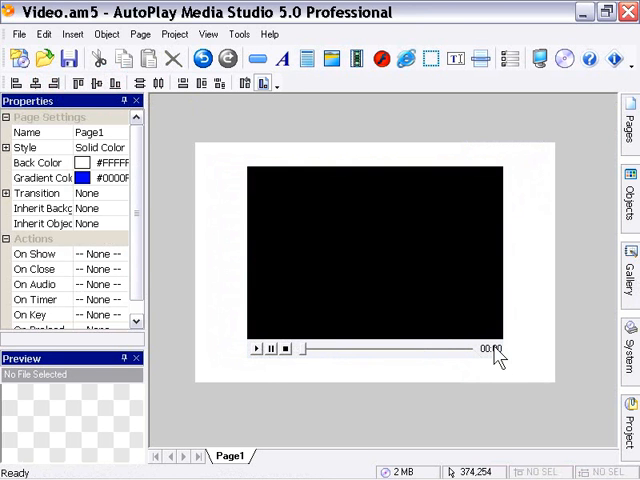
mouse_move(424, 316)
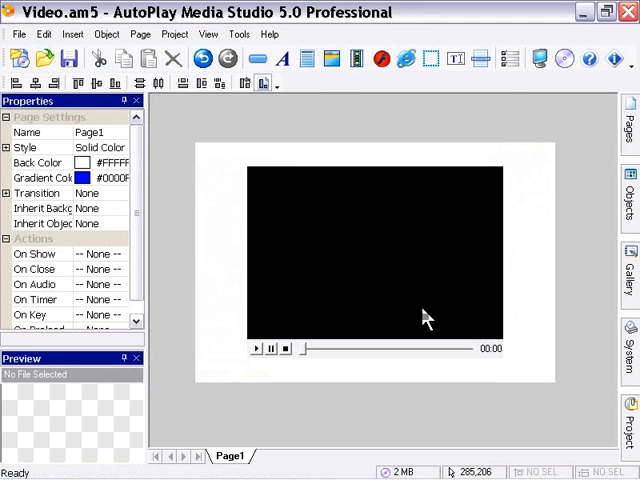